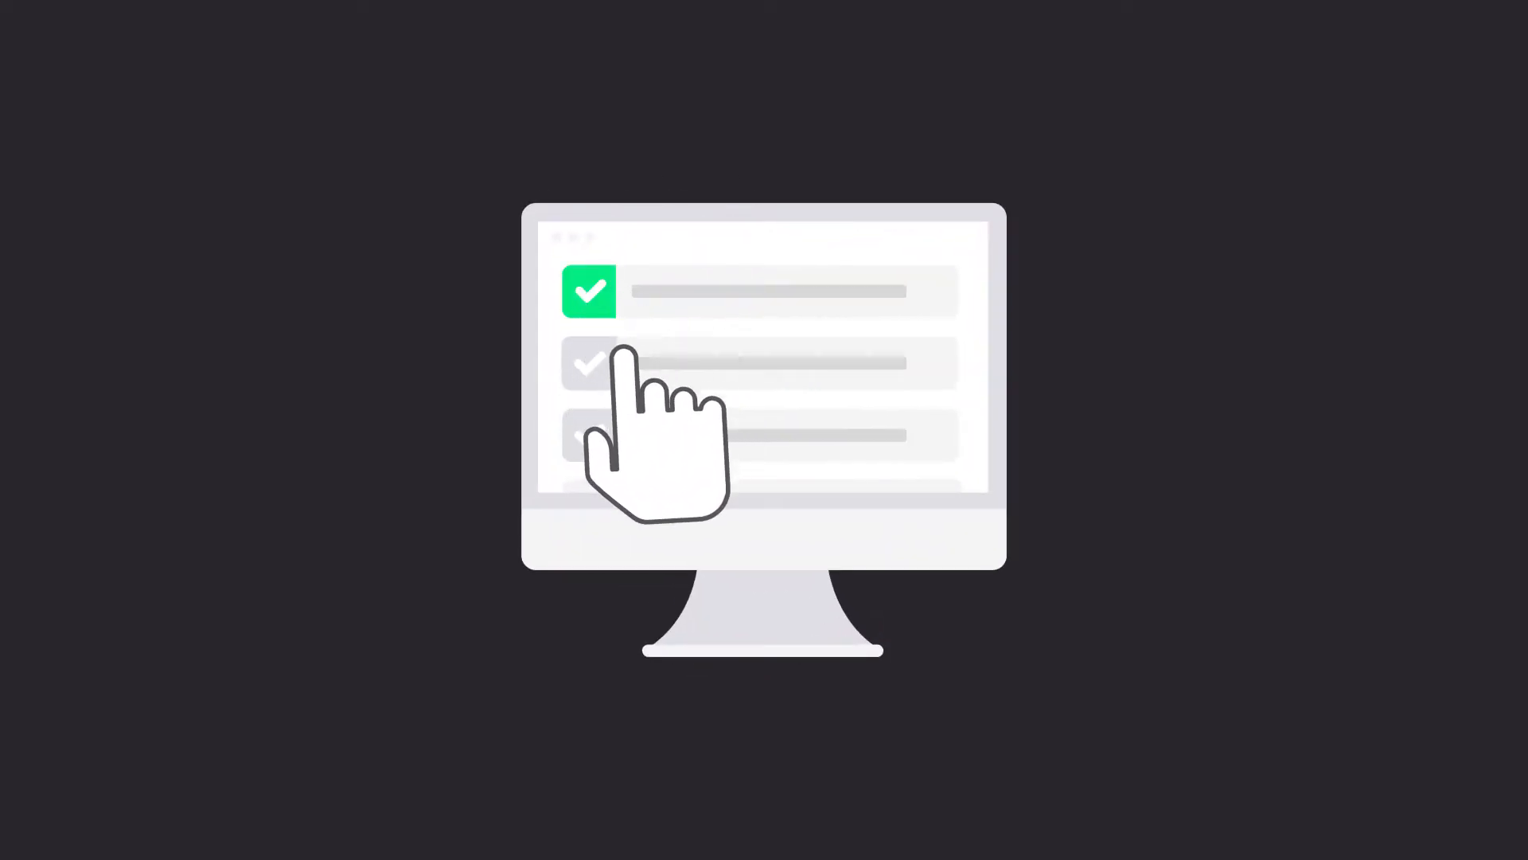
Step: Browse the six Rossum Store extension cards and open NetSuite Automation Suite details
left_click(588, 373)
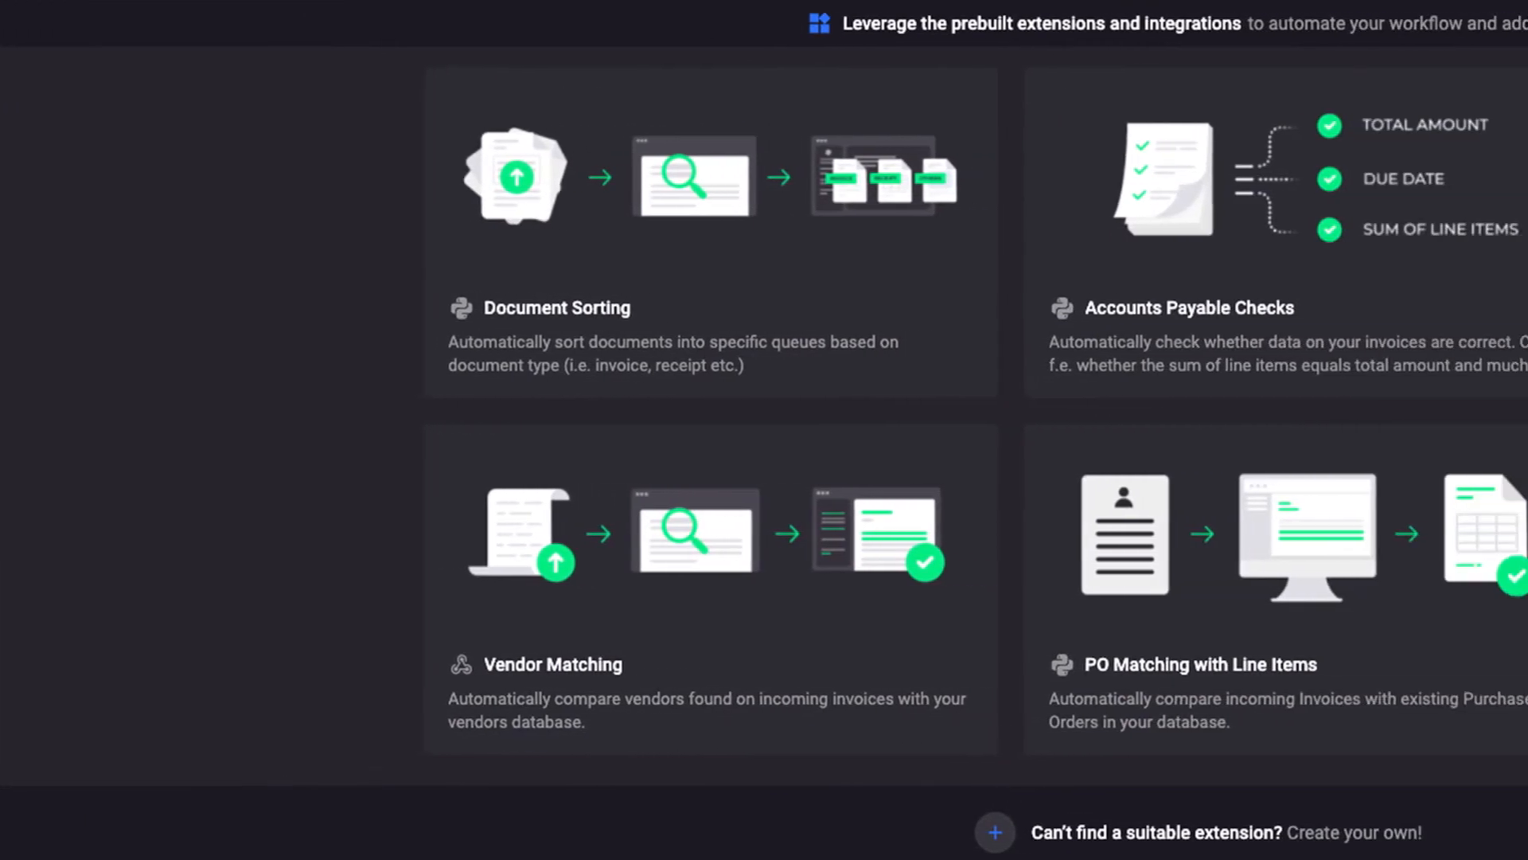
scroll("right", 3)
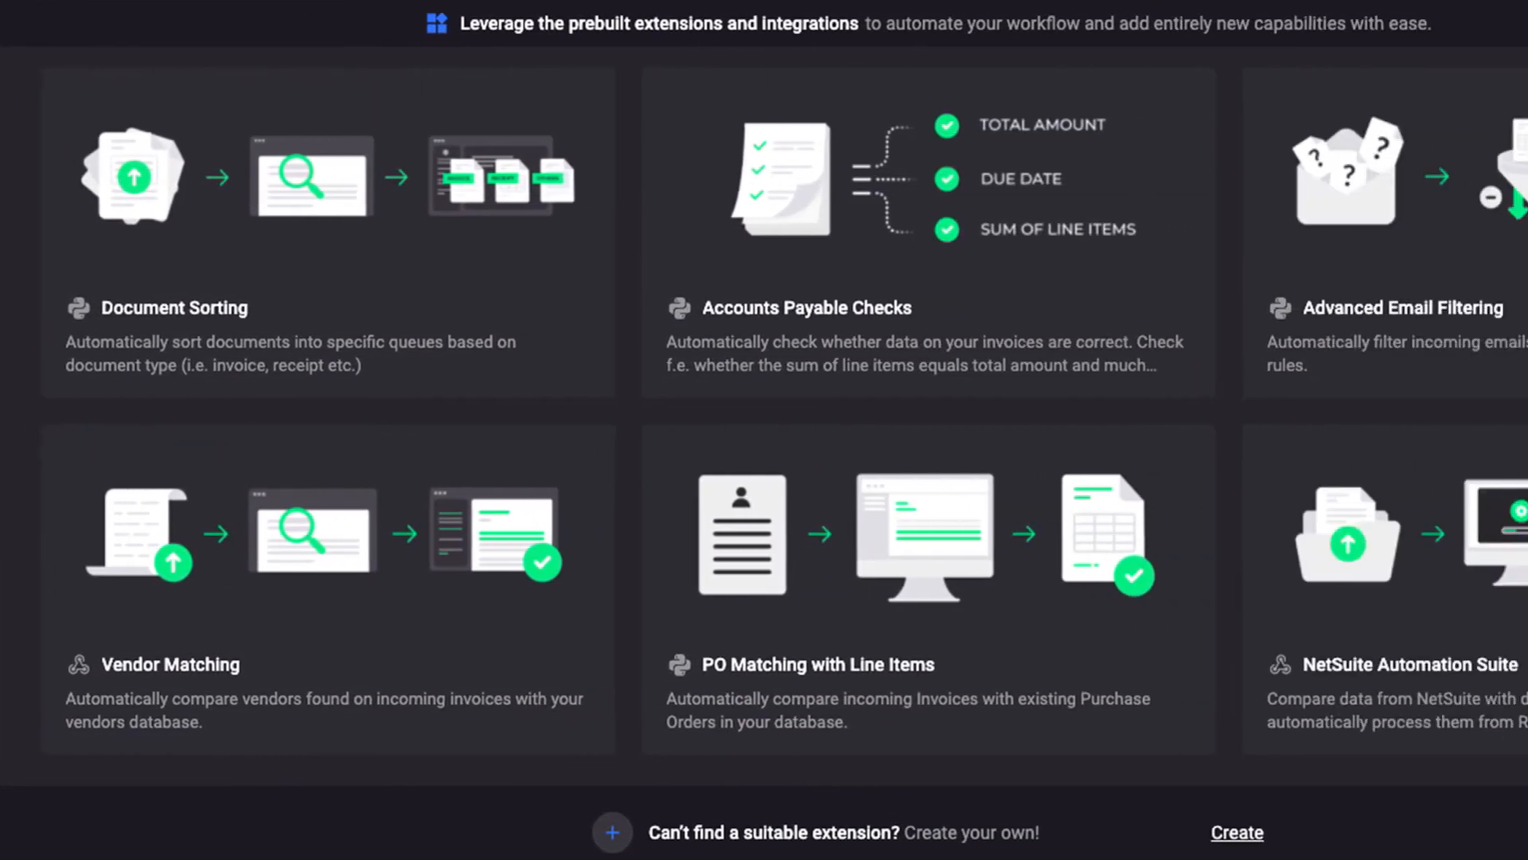
scroll("right", 3)
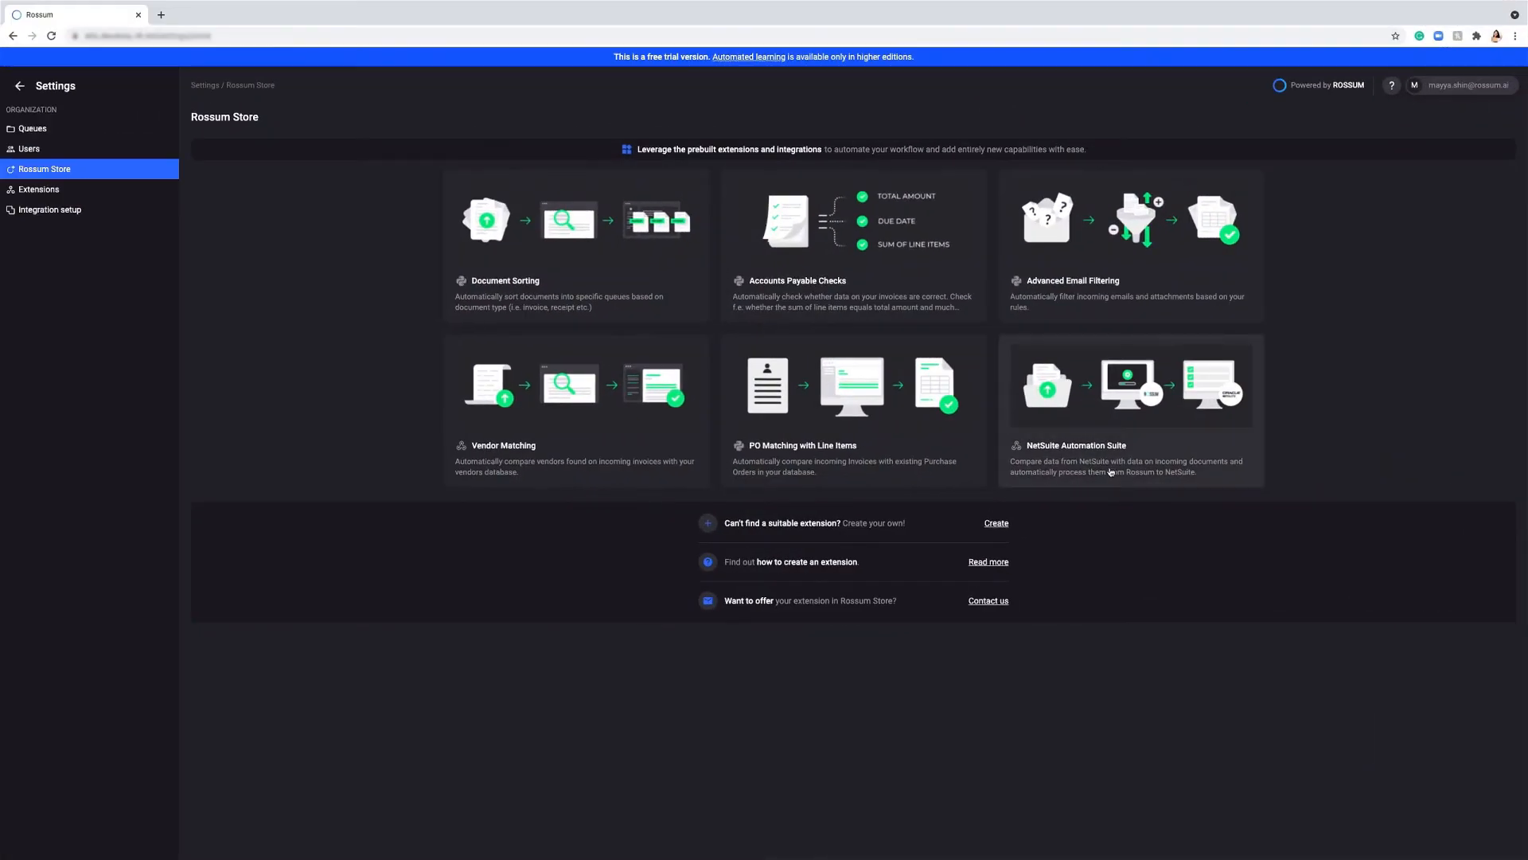
mouse_move(1066, 466)
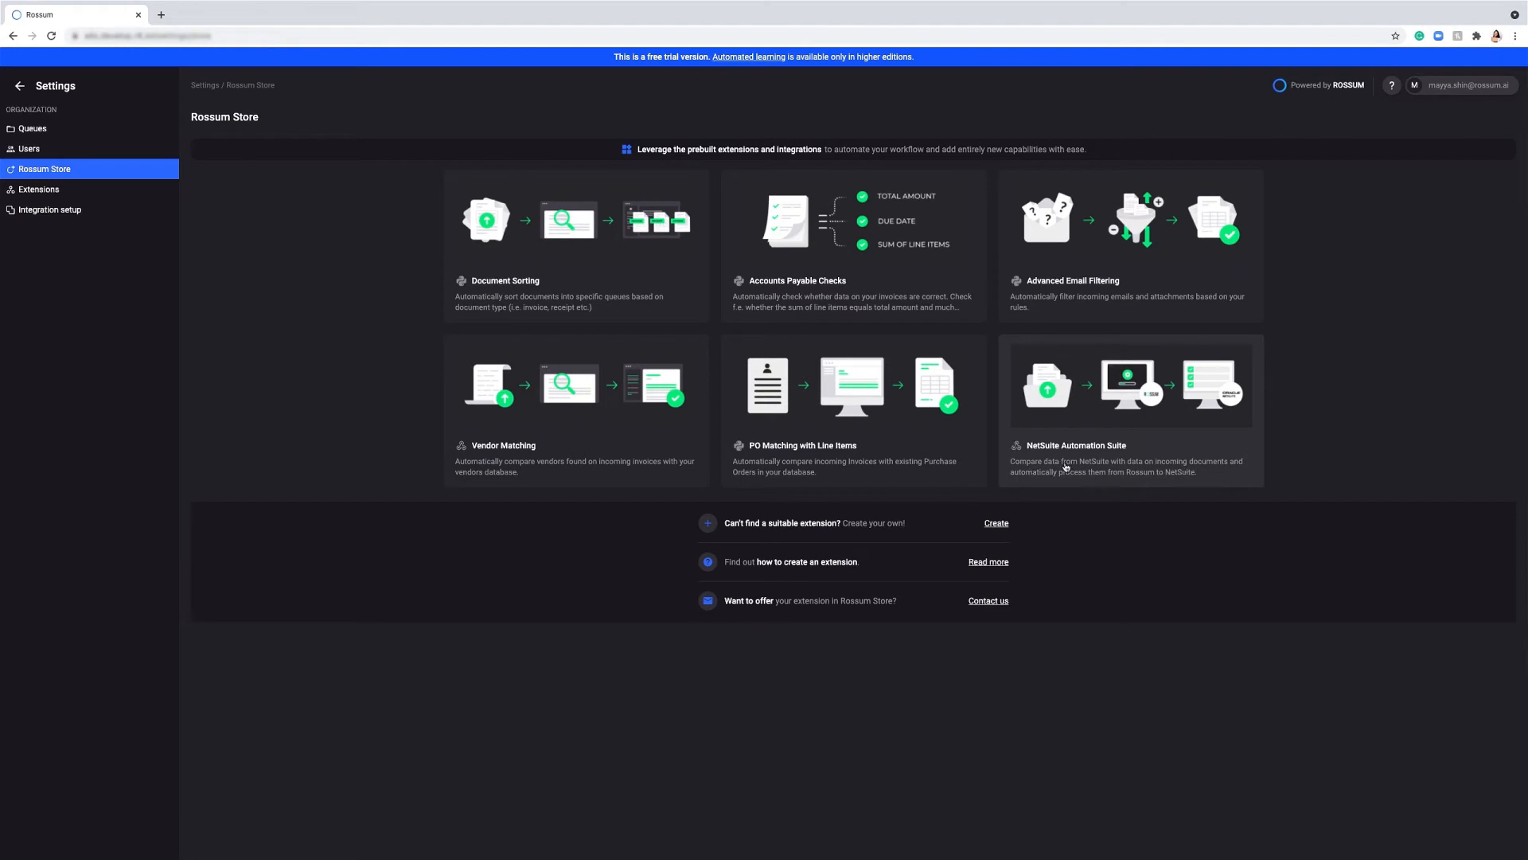
left_click(1130, 409)
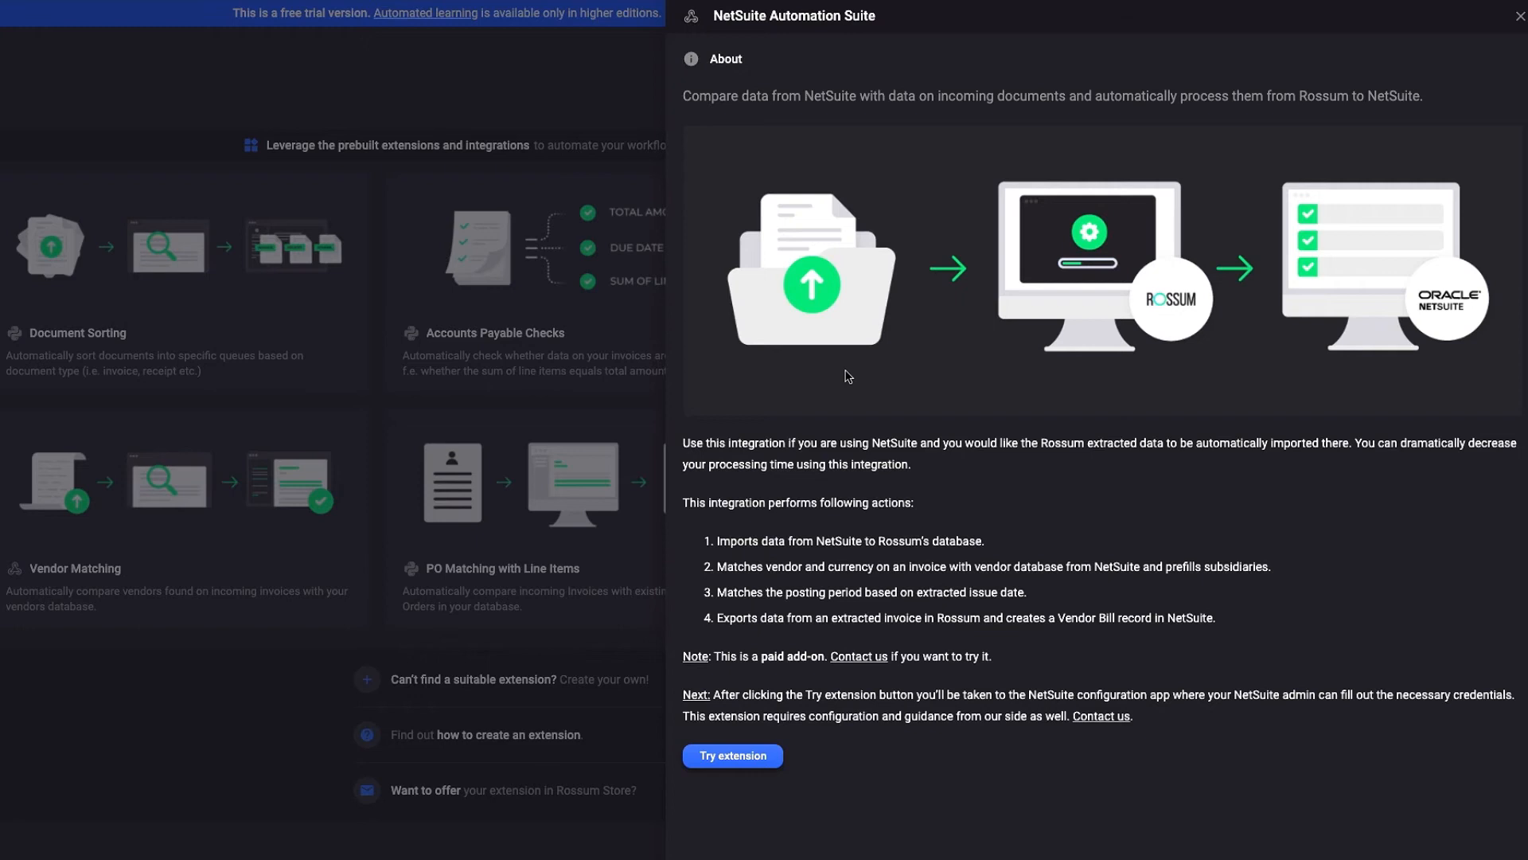
mouse_move(1197, 350)
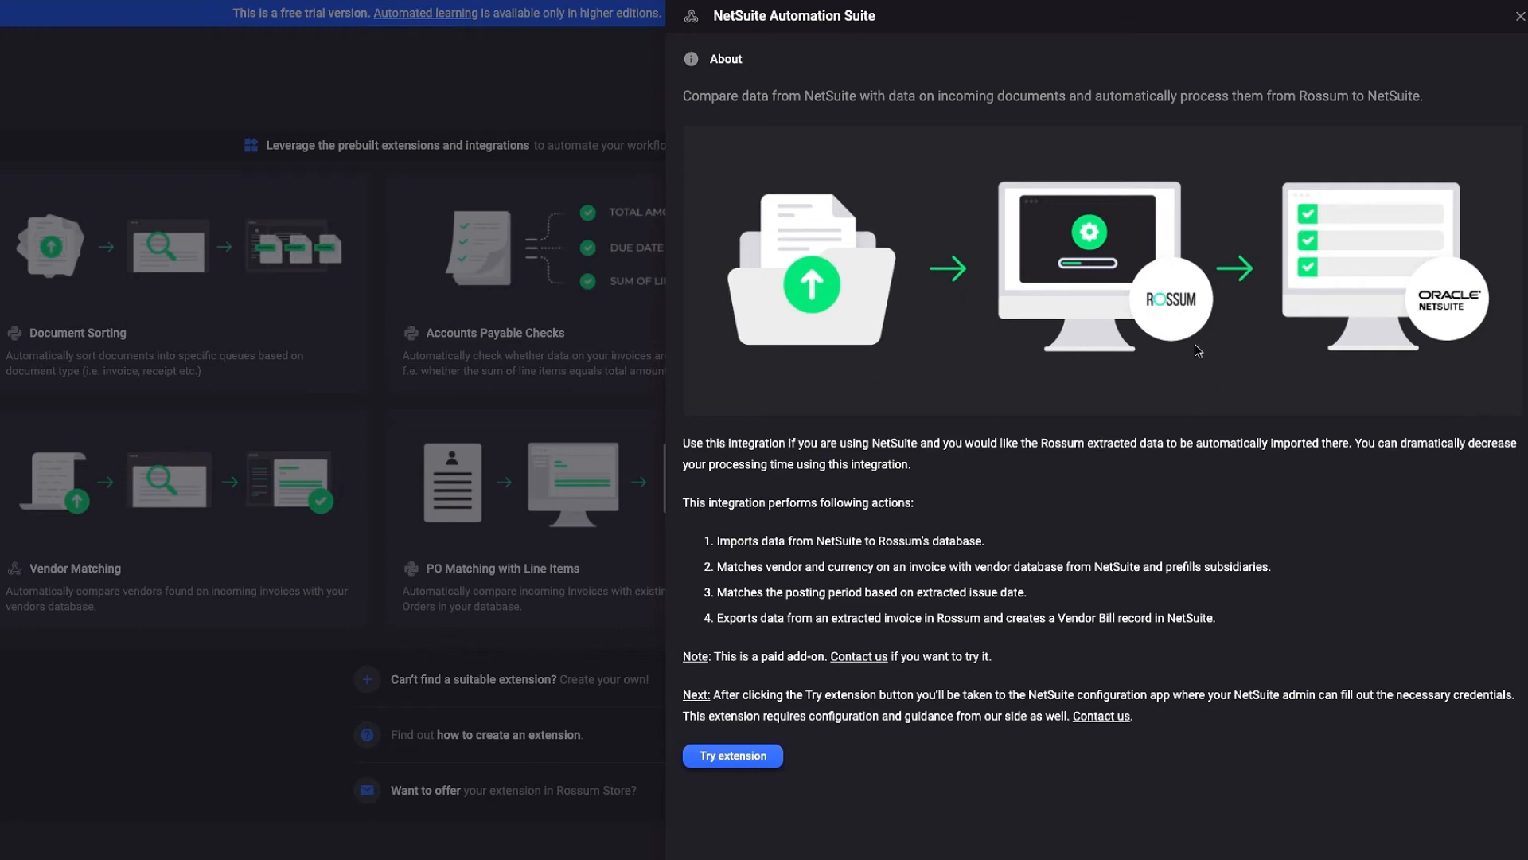
mouse_move(1263, 325)
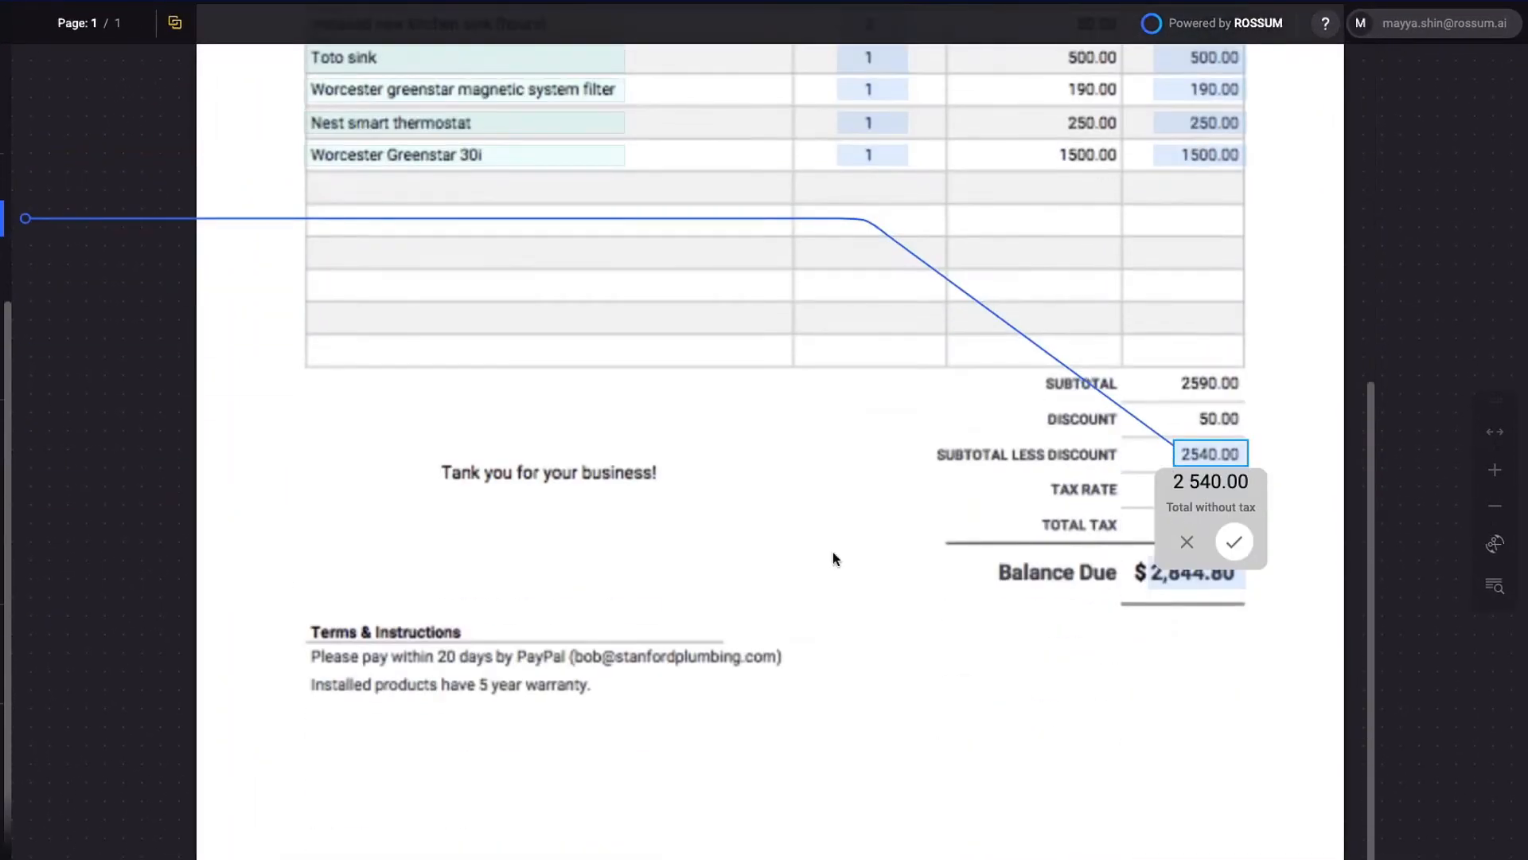
Step: Confirm Total without tax 2 540.00 and Total tax 304.80 on the invoice
left_click(1210, 525)
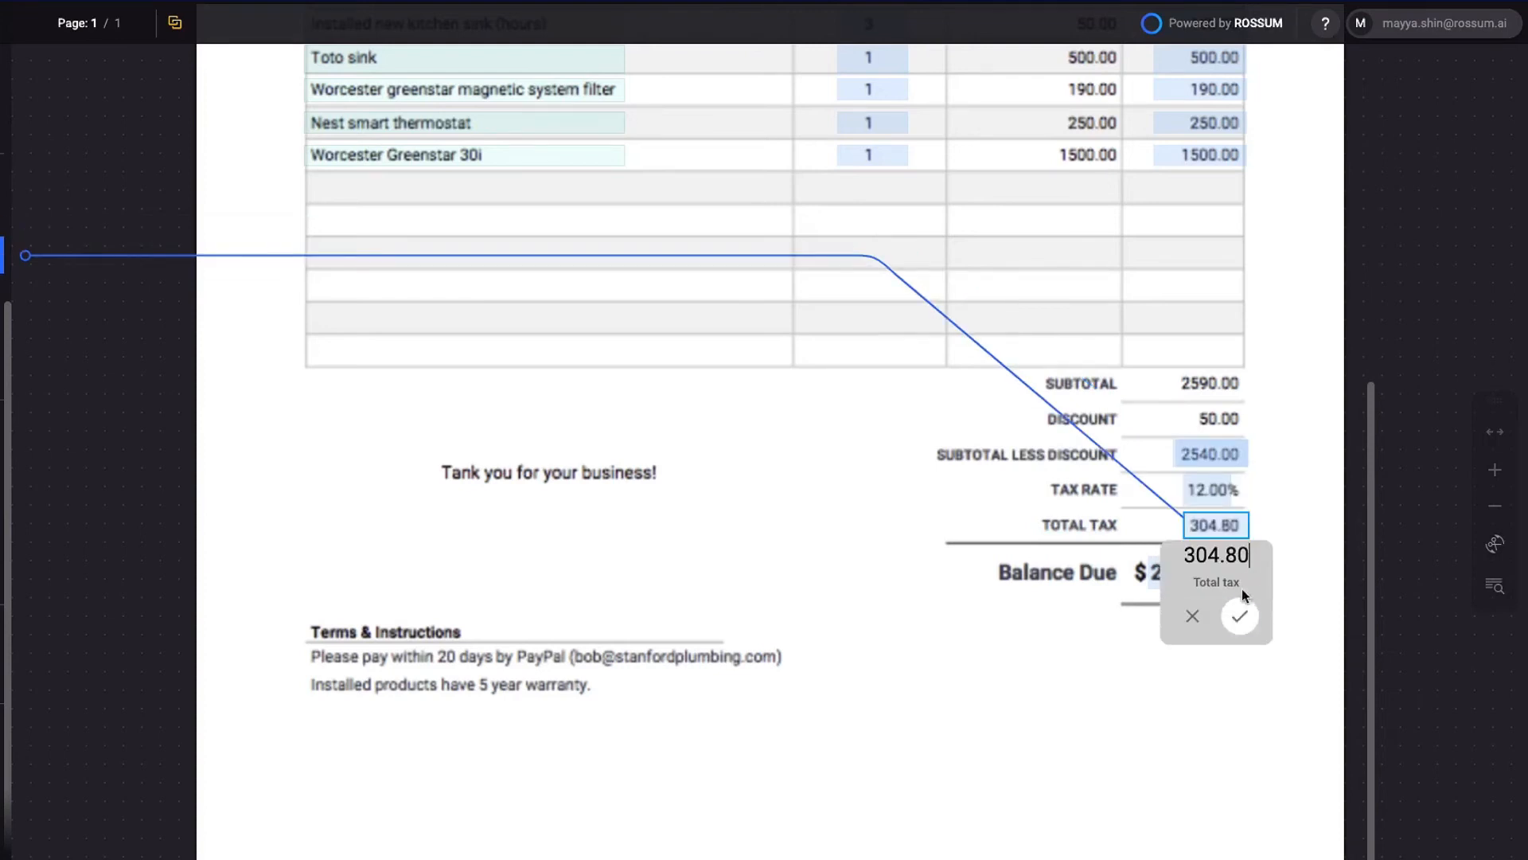
left_click(1240, 616)
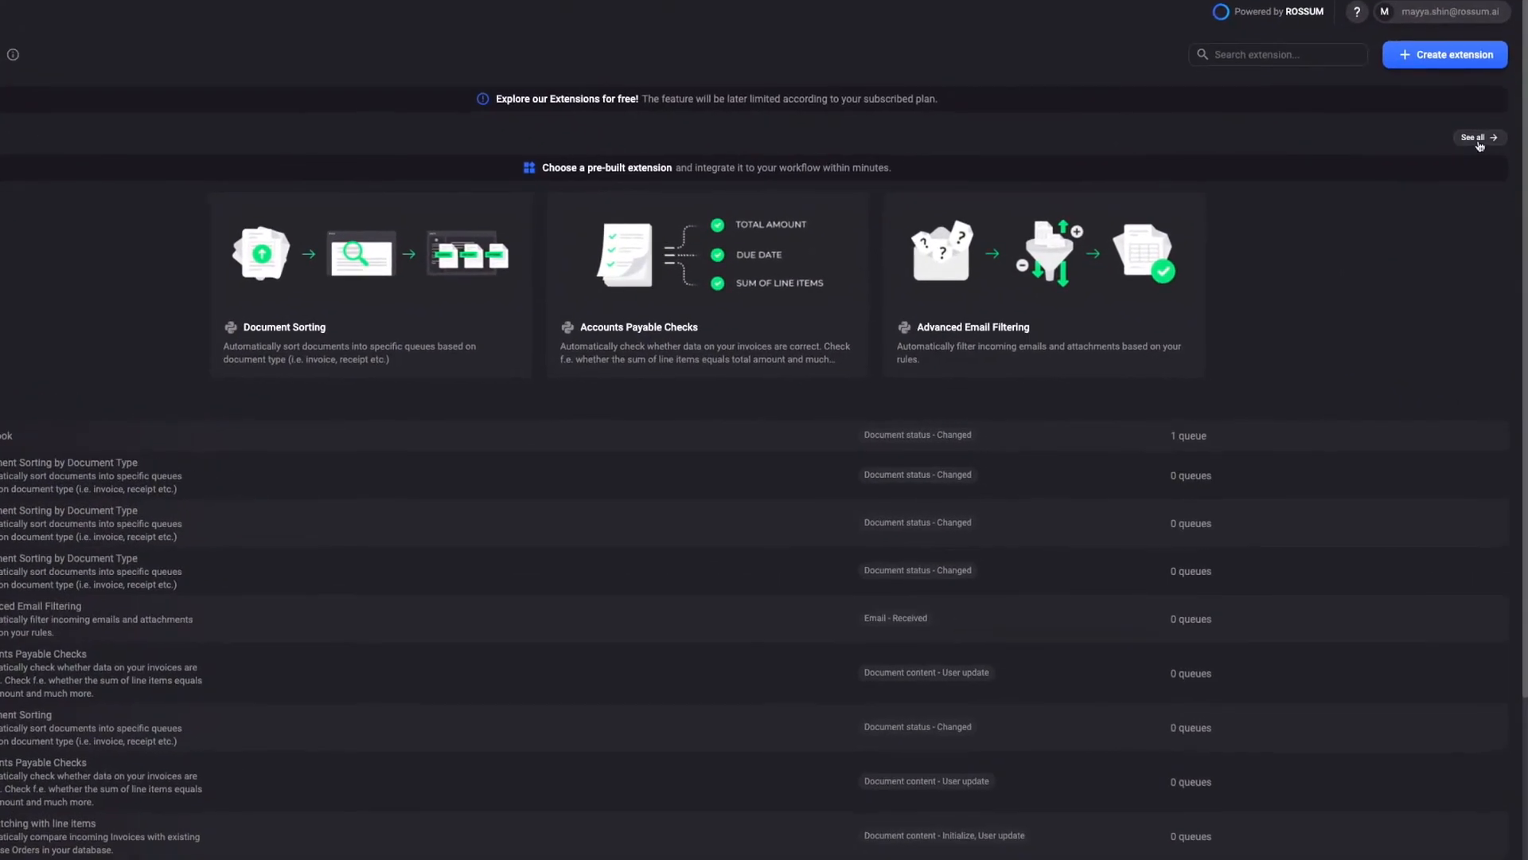
Step: Open the Rossum Store via See all on the Extensions page
left_click(1478, 137)
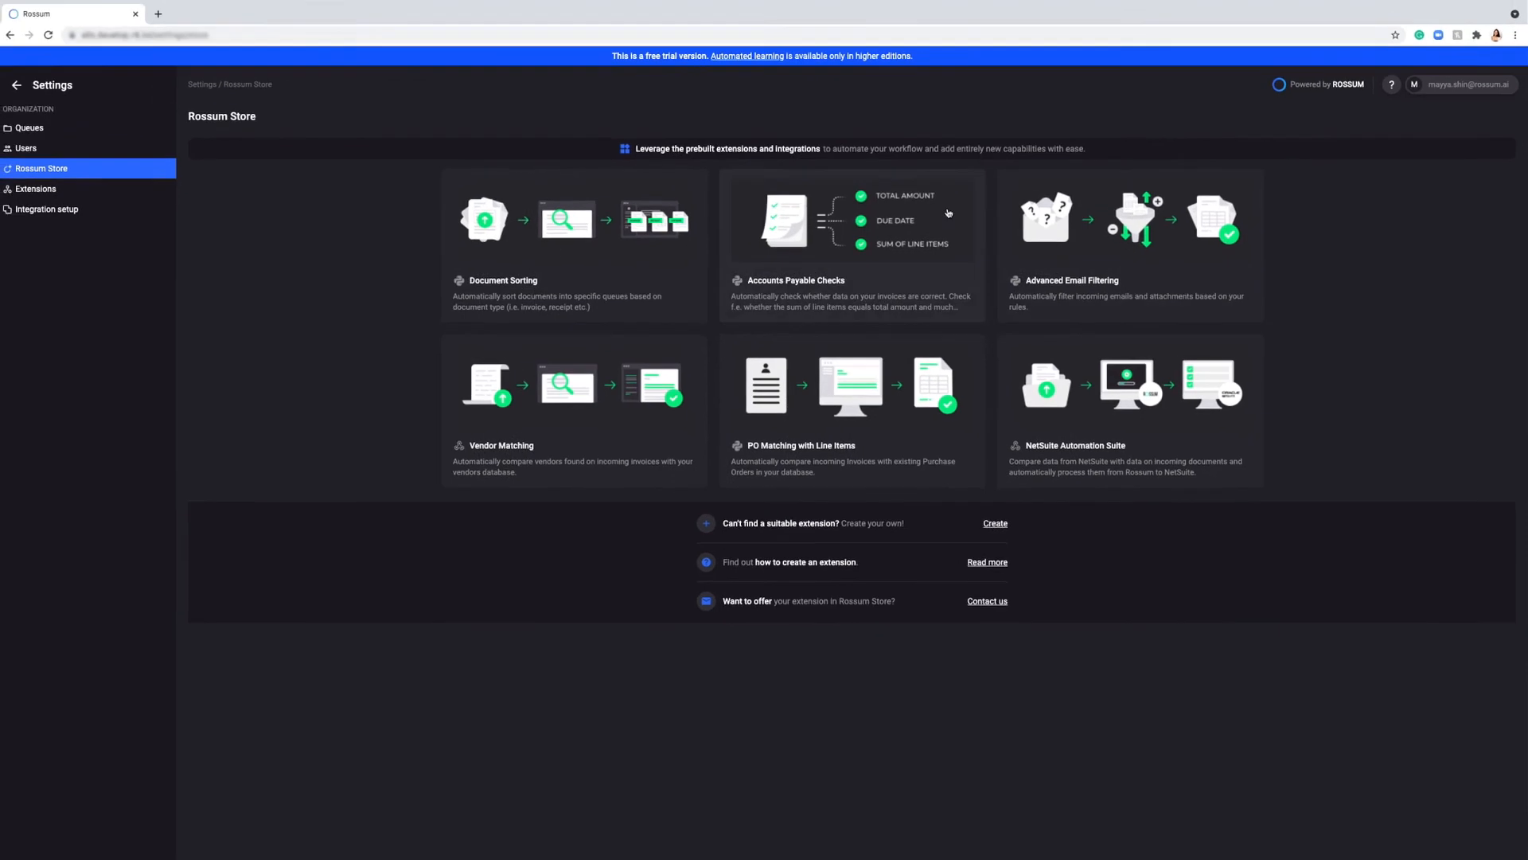